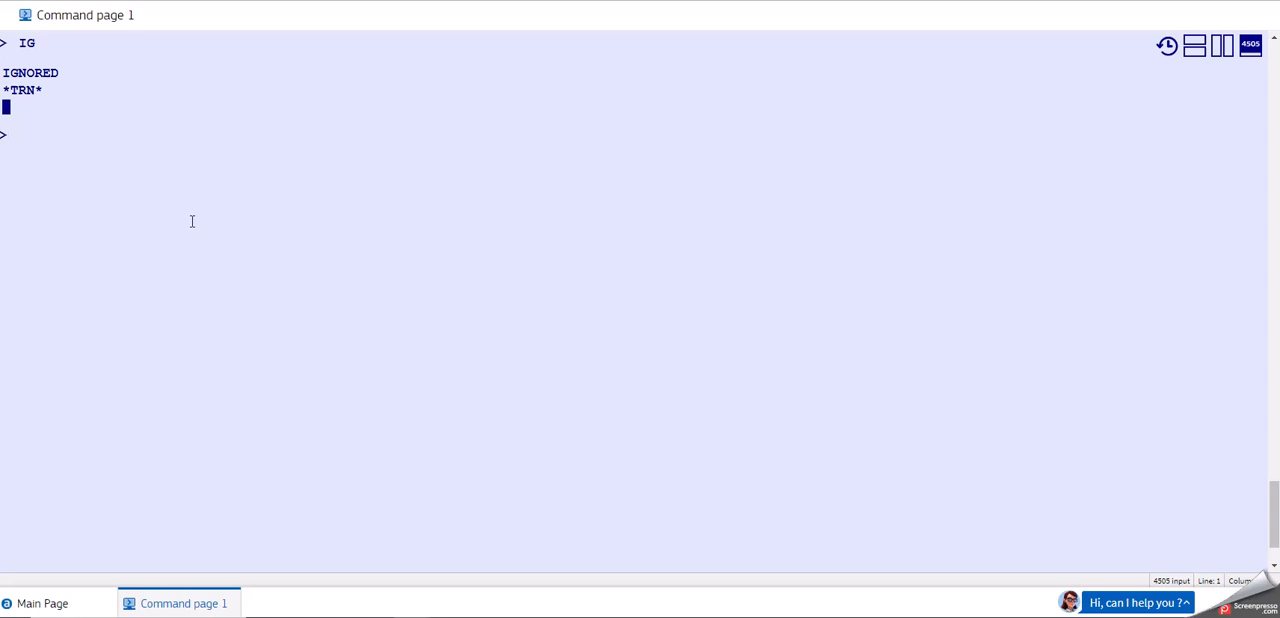
# - Add passenger NM1SMITH/JOHN MR to a new booking
pyautogui.write('NM1sM')
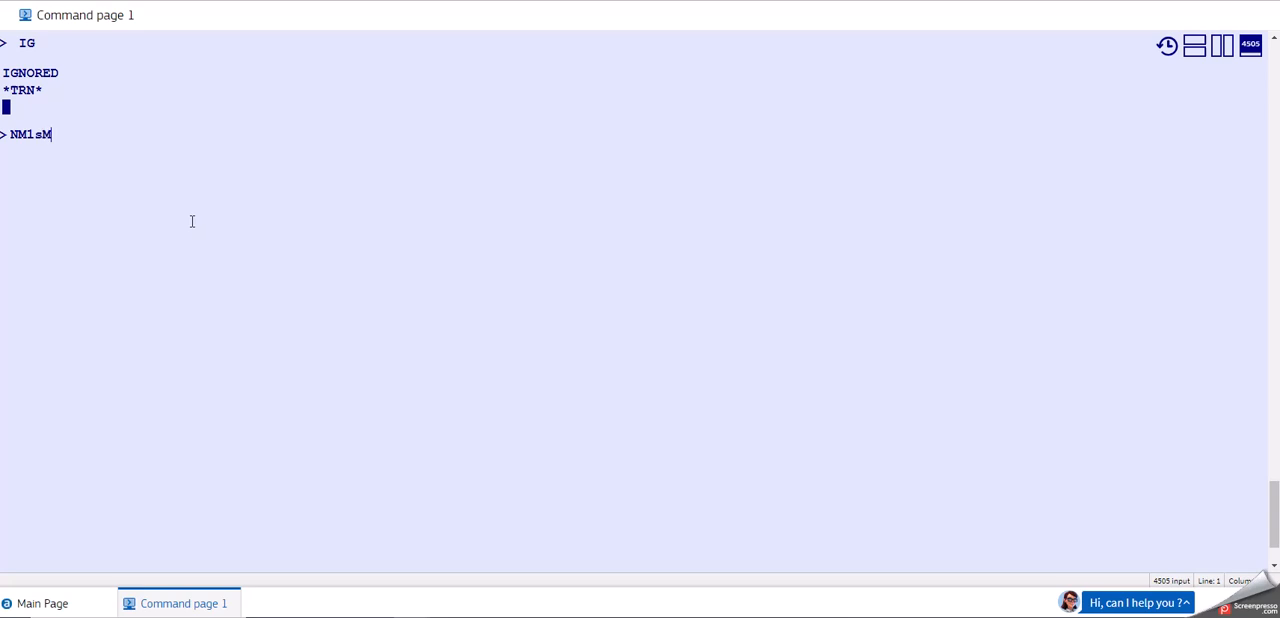
pyautogui.write('SMITH/J')
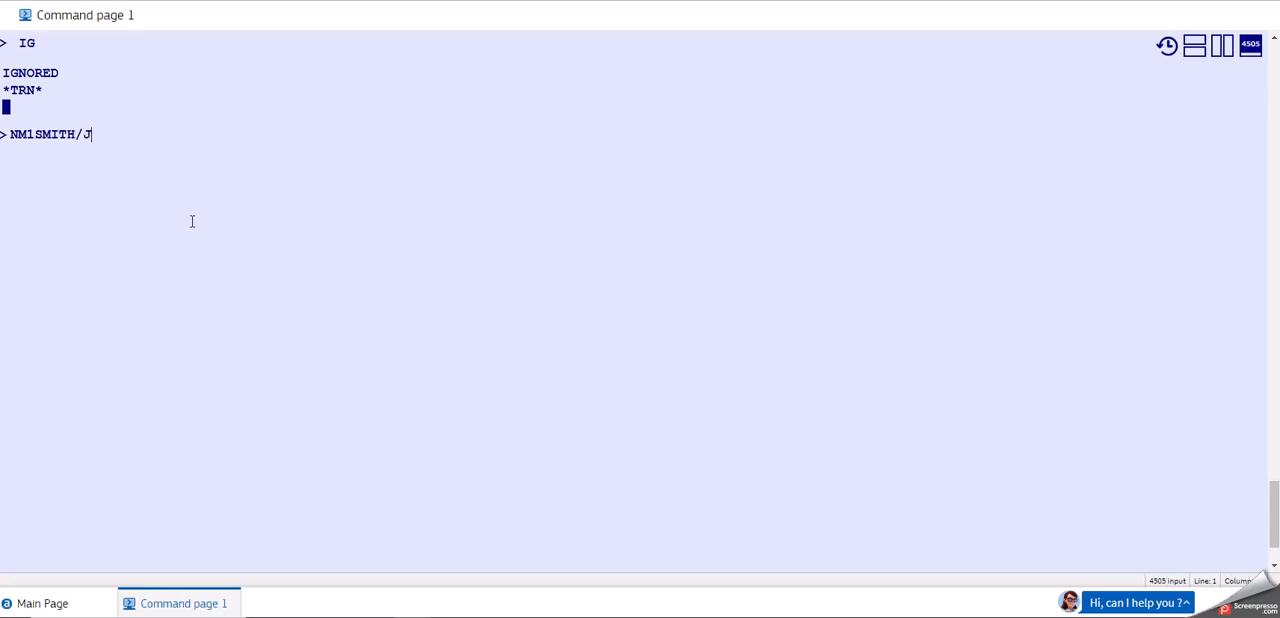
pyautogui.press('enter')
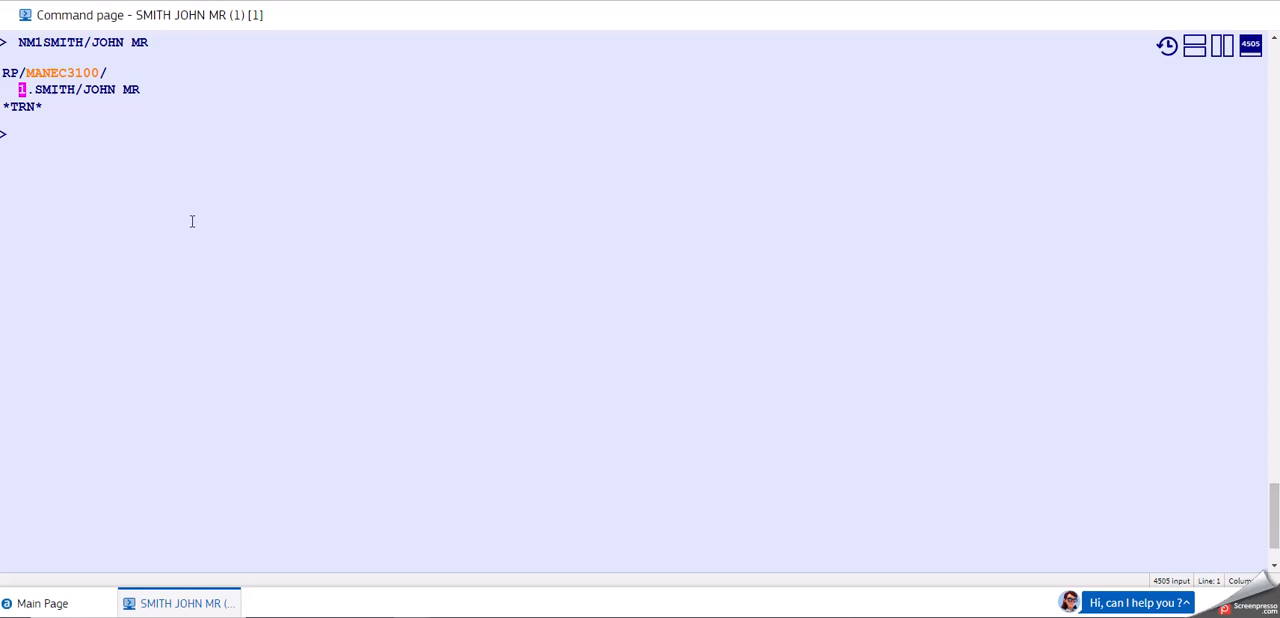
# - Request AN11FEBLHRDEL/KM availability and sell one Y seat on line 3 (BA 143)
pyautogui.write('AN11FEB')
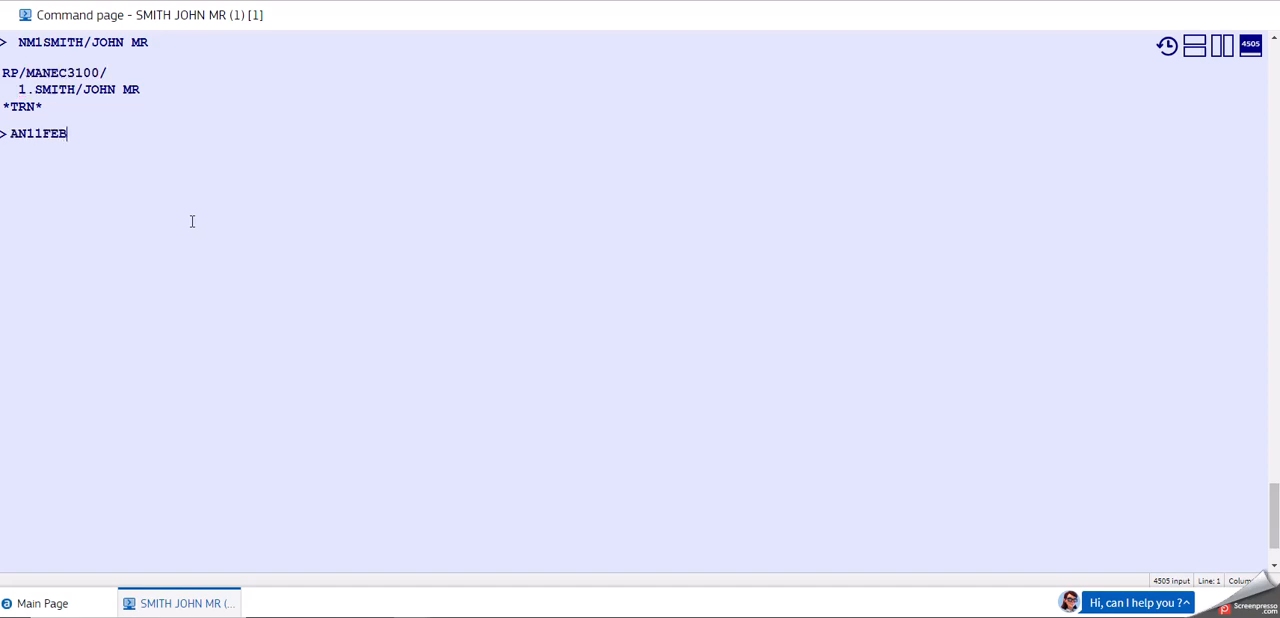
pyautogui.write('LHRDEL')
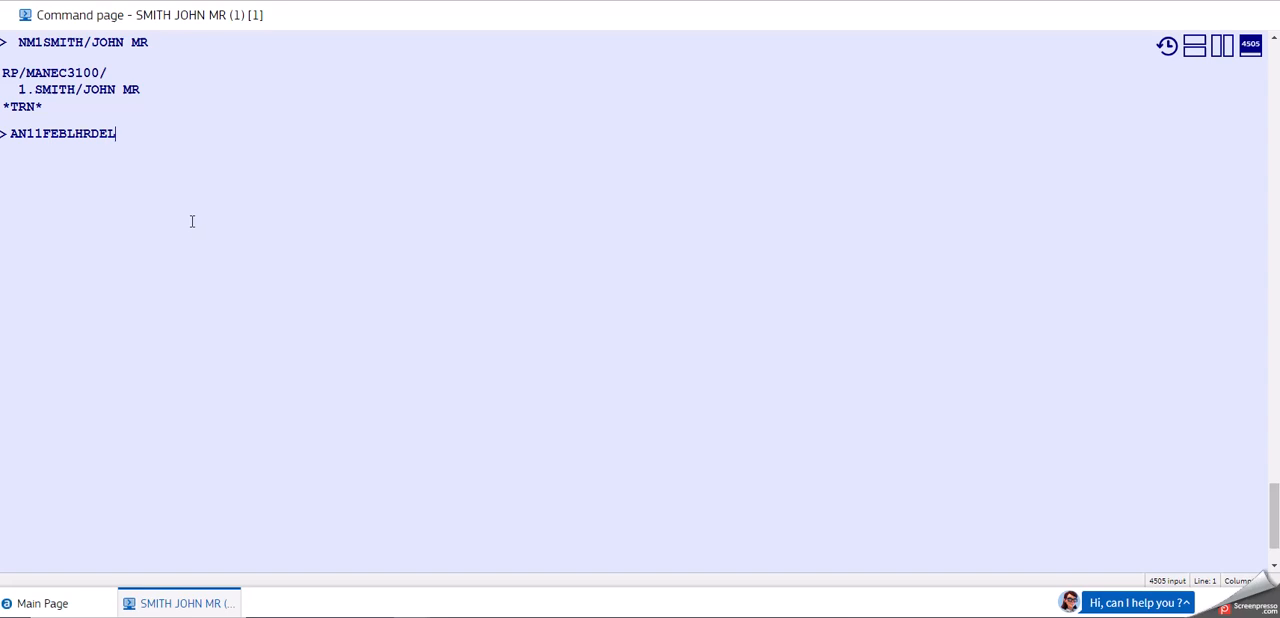
pyautogui.write('/KM')
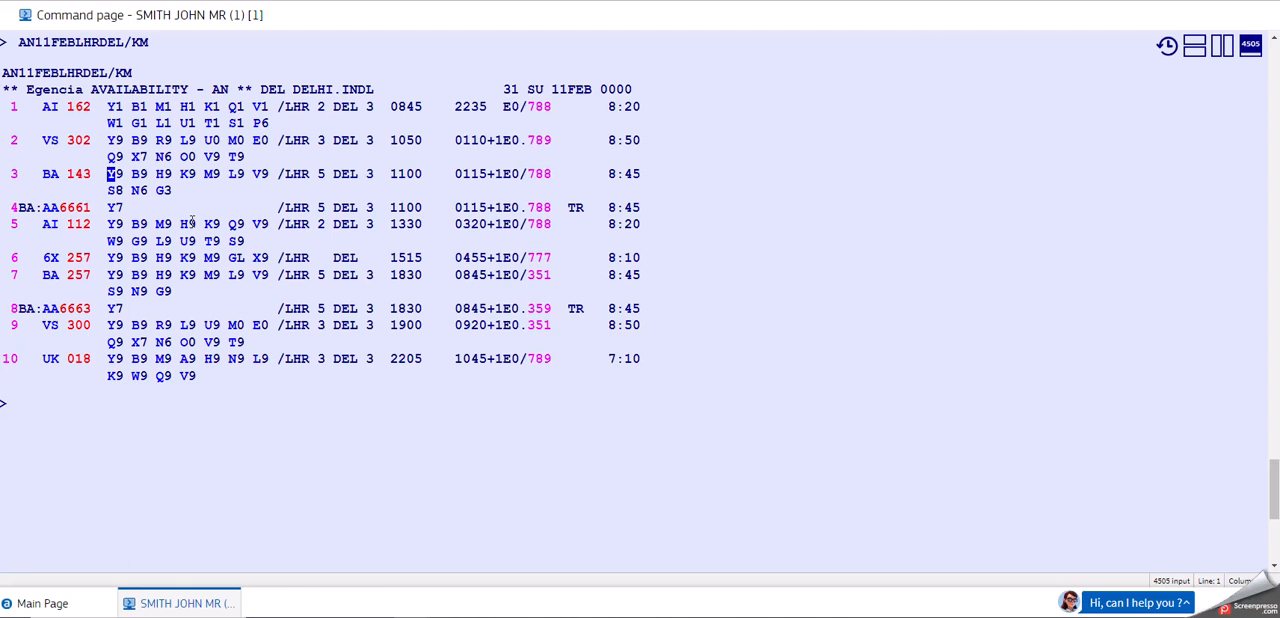
pyautogui.write('SS1Y3')
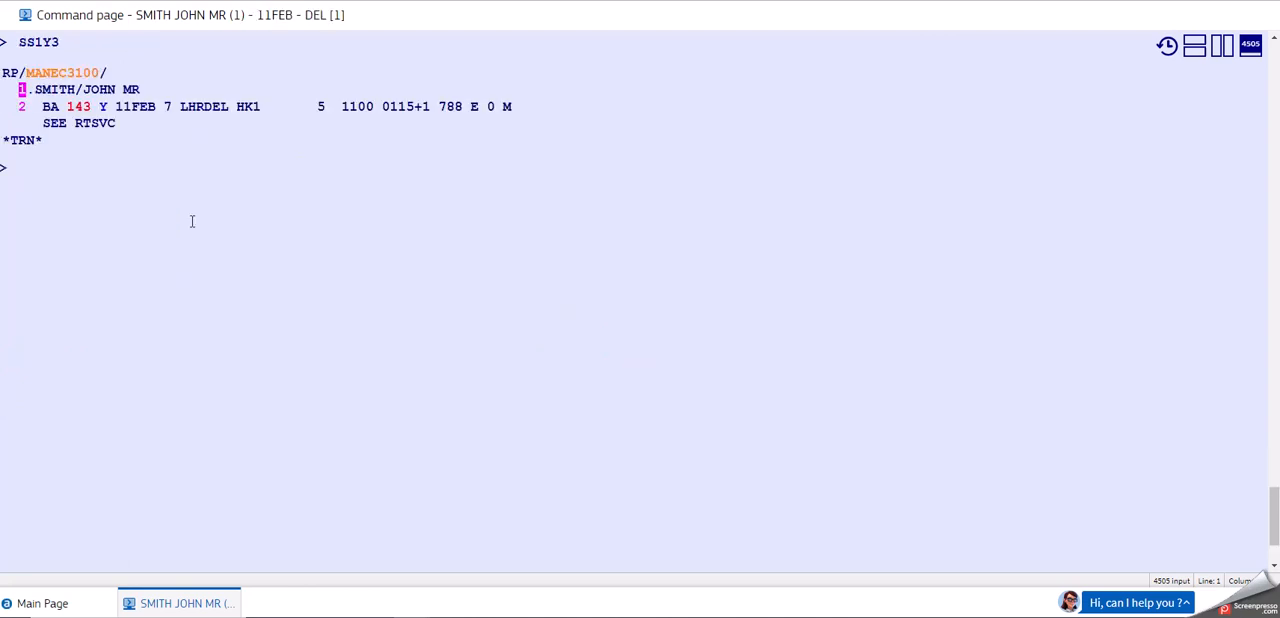
pyautogui.write('AN')
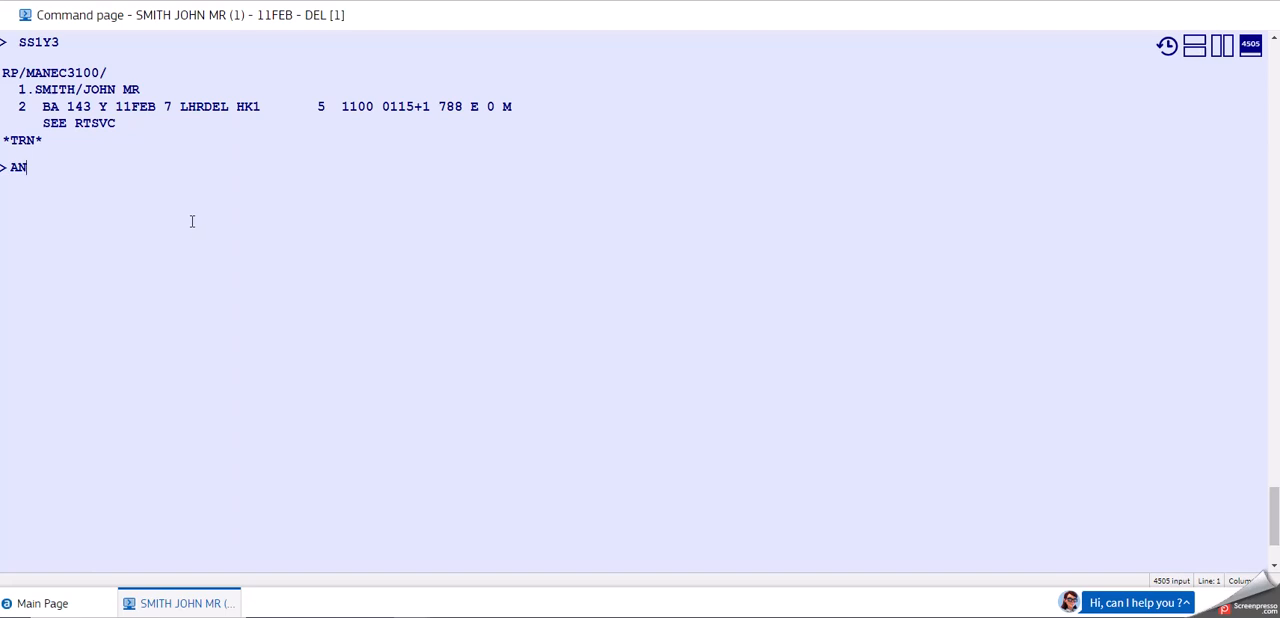
# - Request BA-only availability DEL-LHR on 19FEB with AN19FEBDELLHR/ABA/KM
pyautogui.write('19FEB')
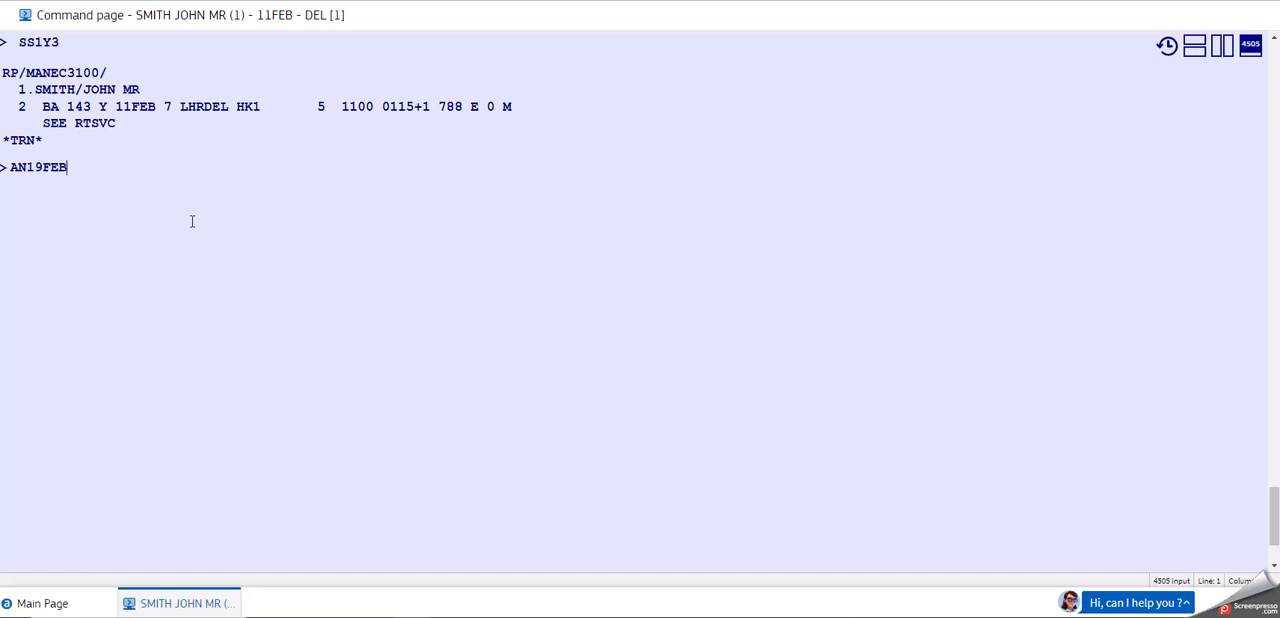
pyautogui.write('DELLHR/')
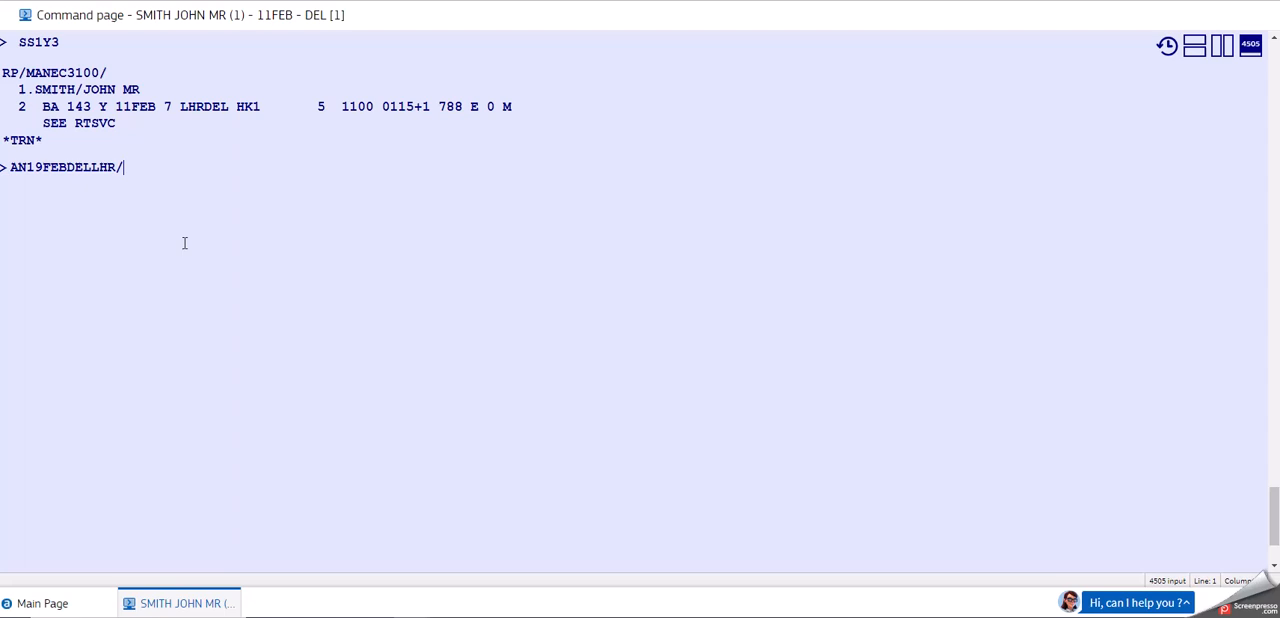
pyautogui.write('ABA/K')
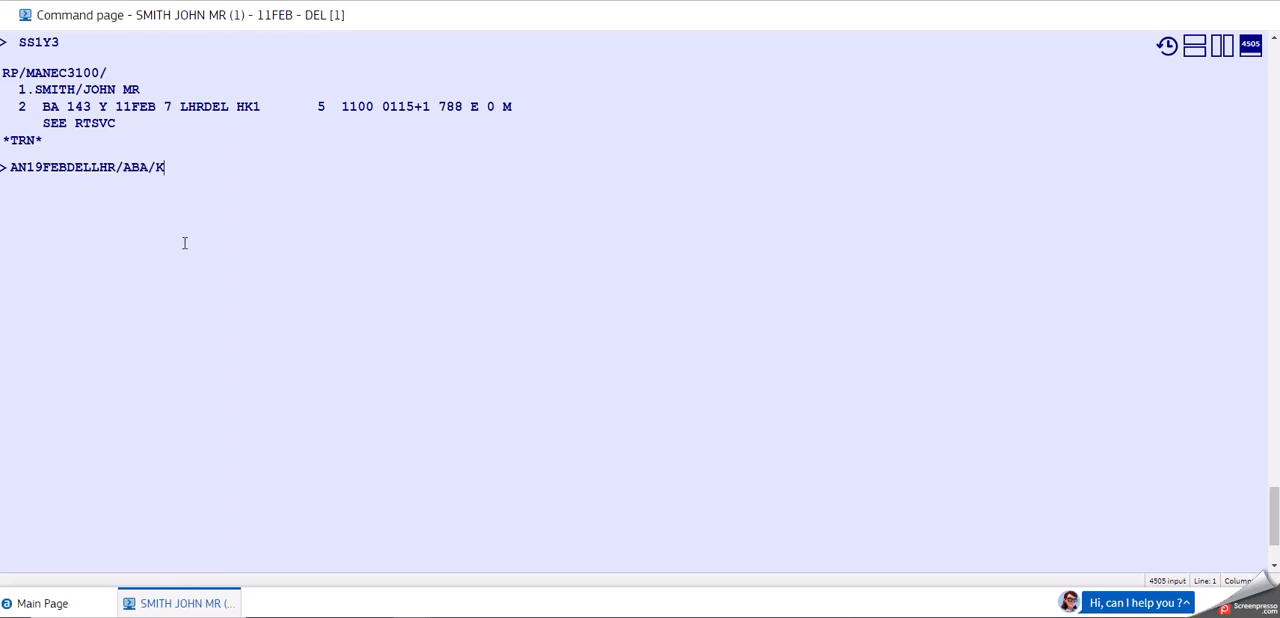
pyautogui.press('Enter')
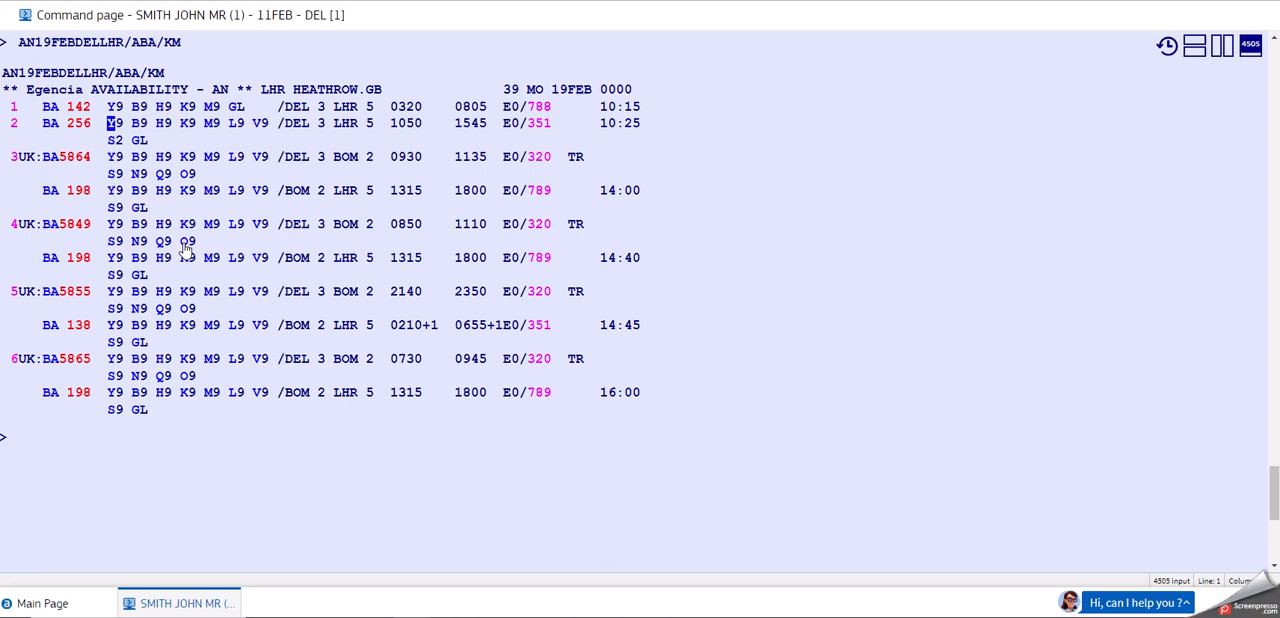
# - Sell one Y seat on line 2 (BA 256) and add the TK OK ticketing element
pyautogui.write('SS1Y2')
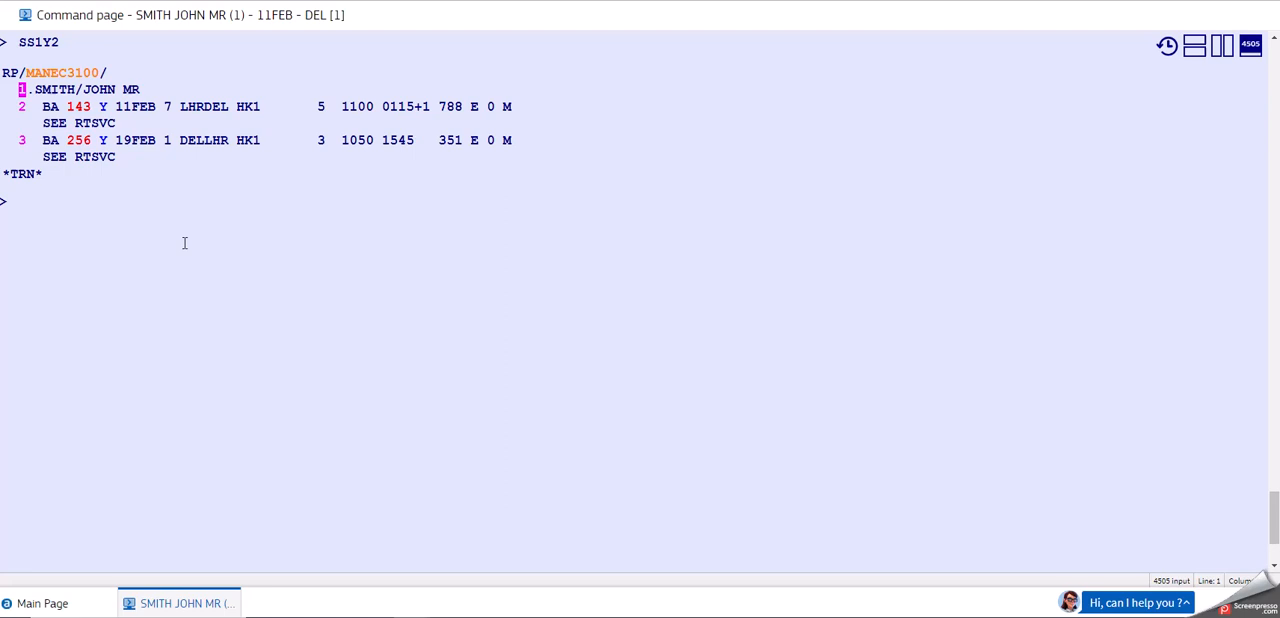
pyautogui.write('TKOK')
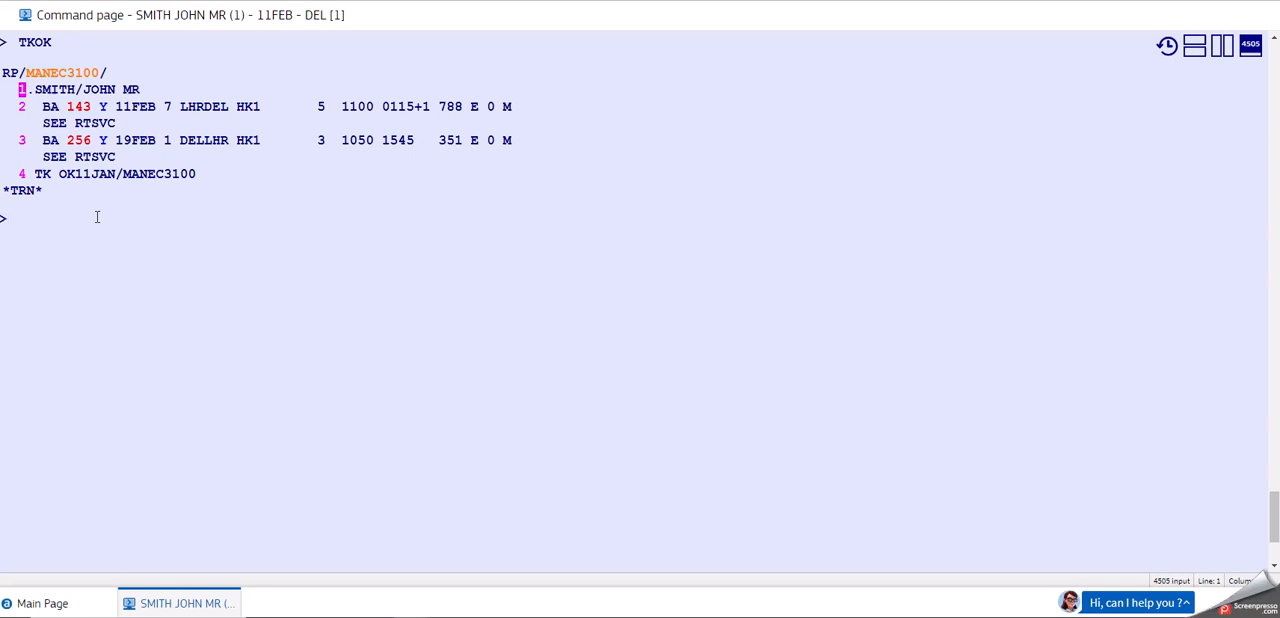
pyautogui.write('APE-')
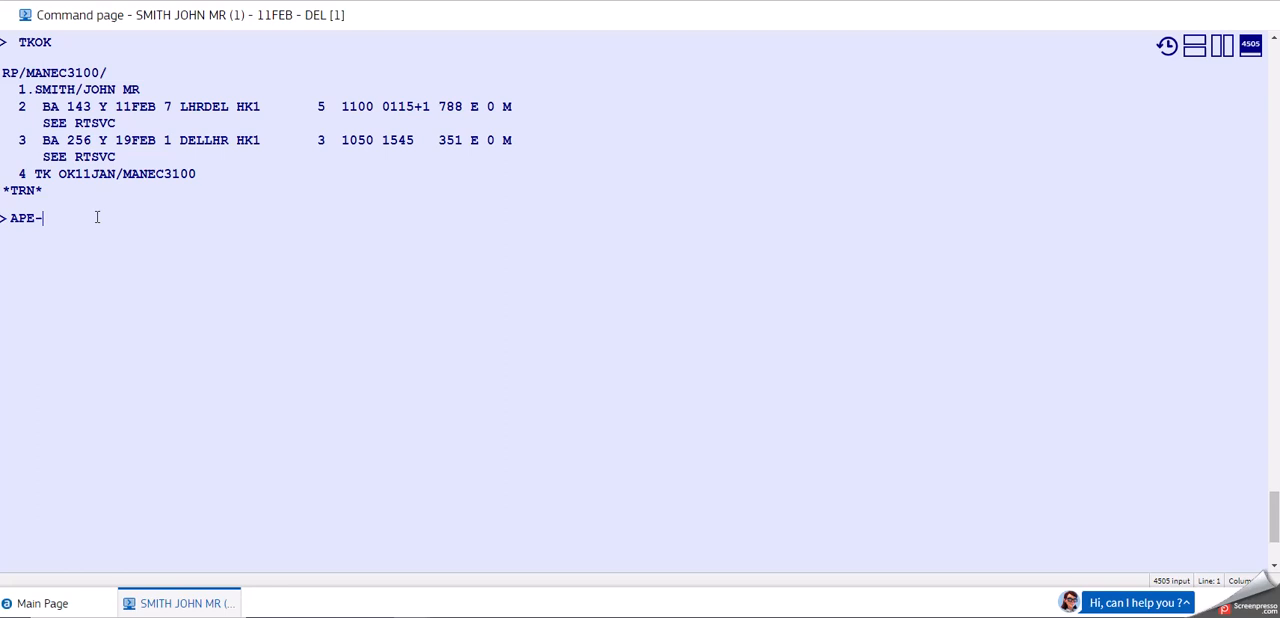
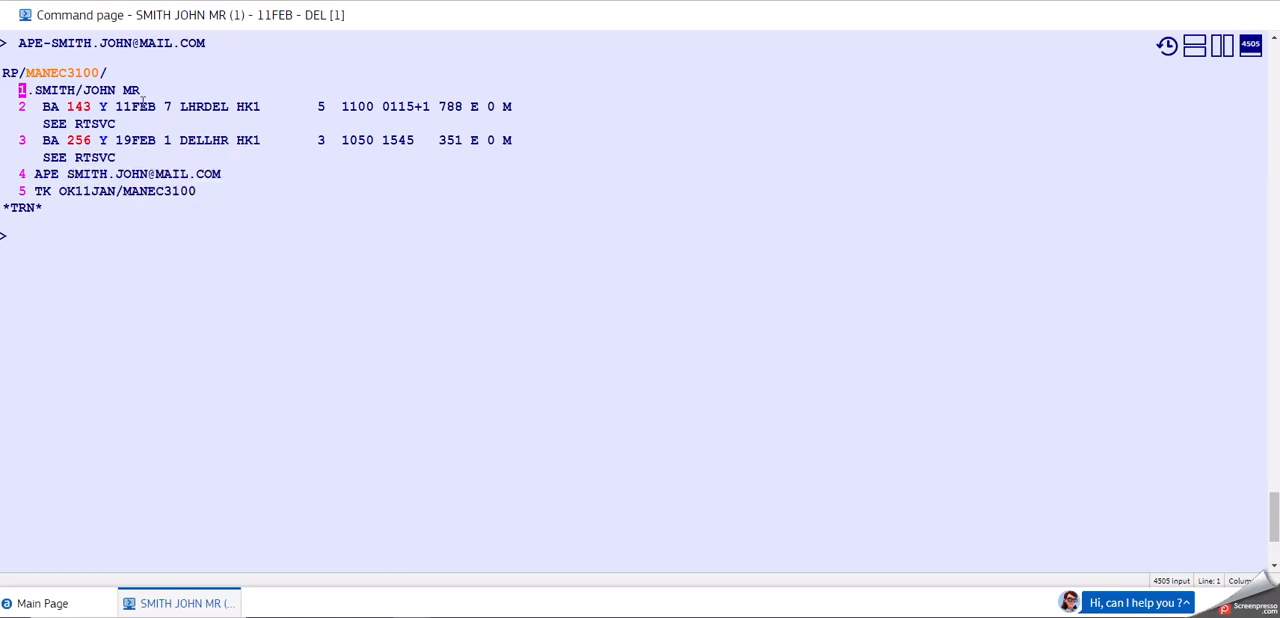
pyautogui.moveTo(128, 238)
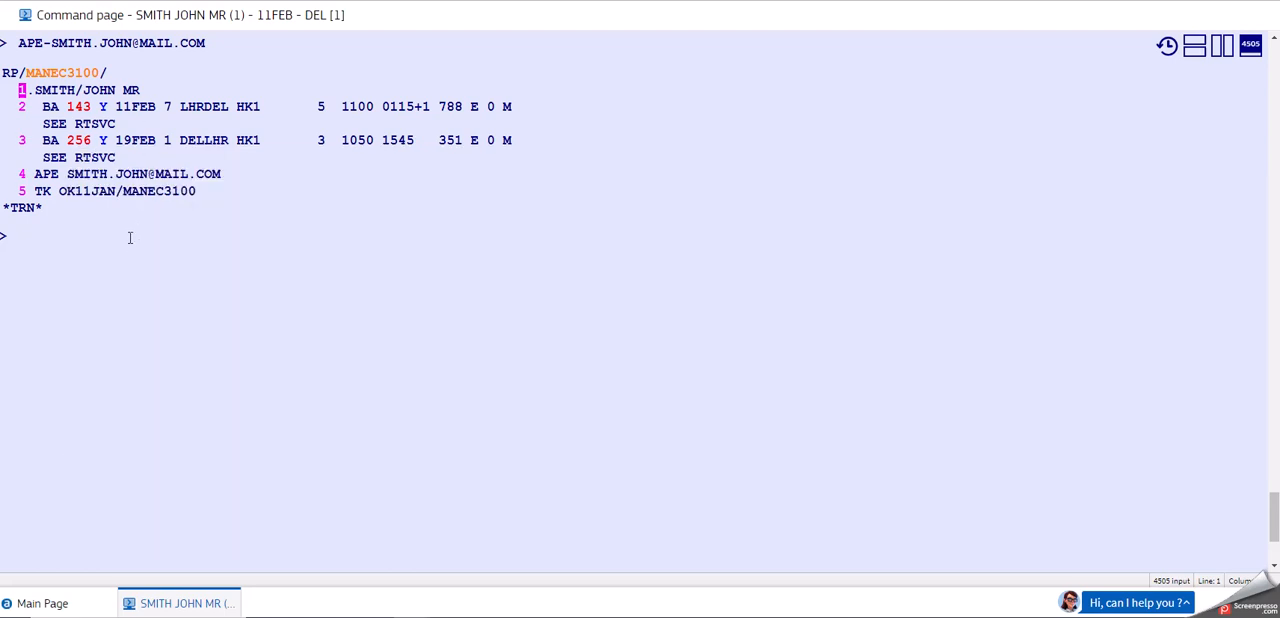
pyautogui.moveTo(118, 244)
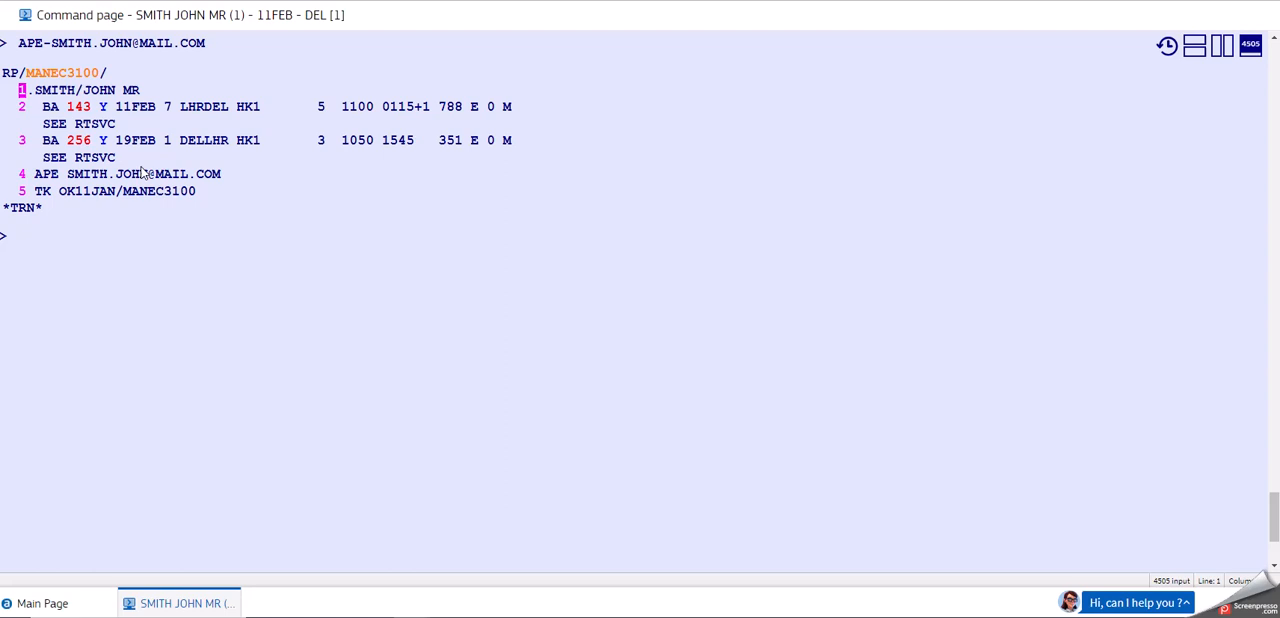
pyautogui.write('ER')
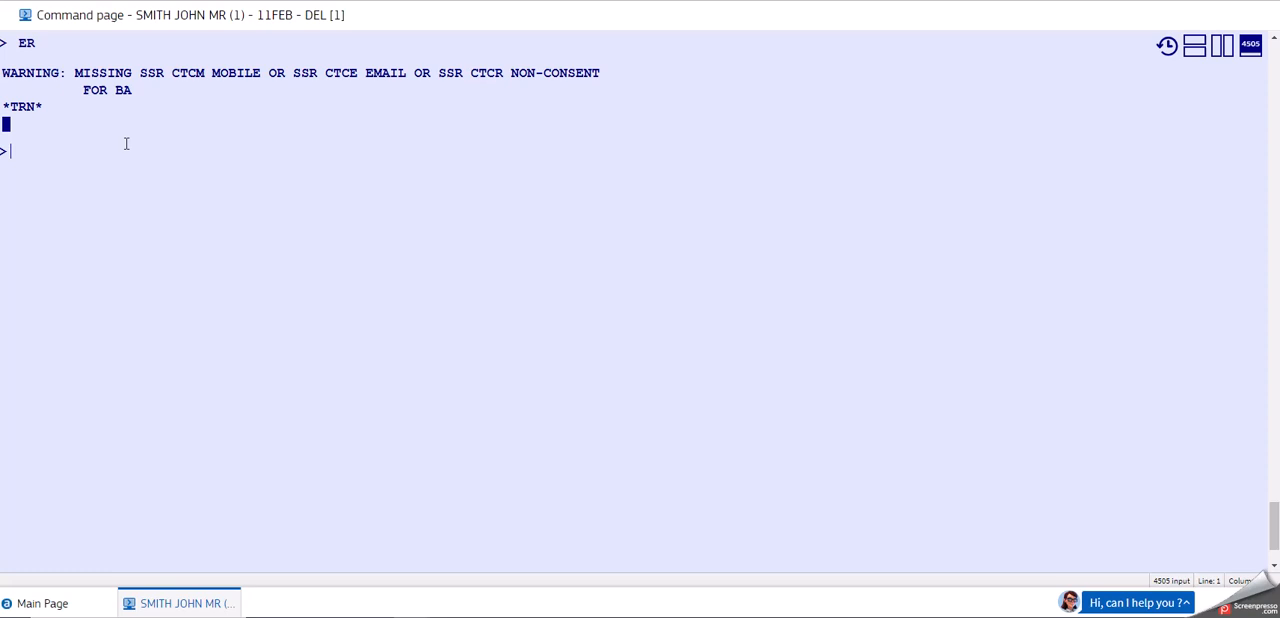
pyautogui.write('ER')
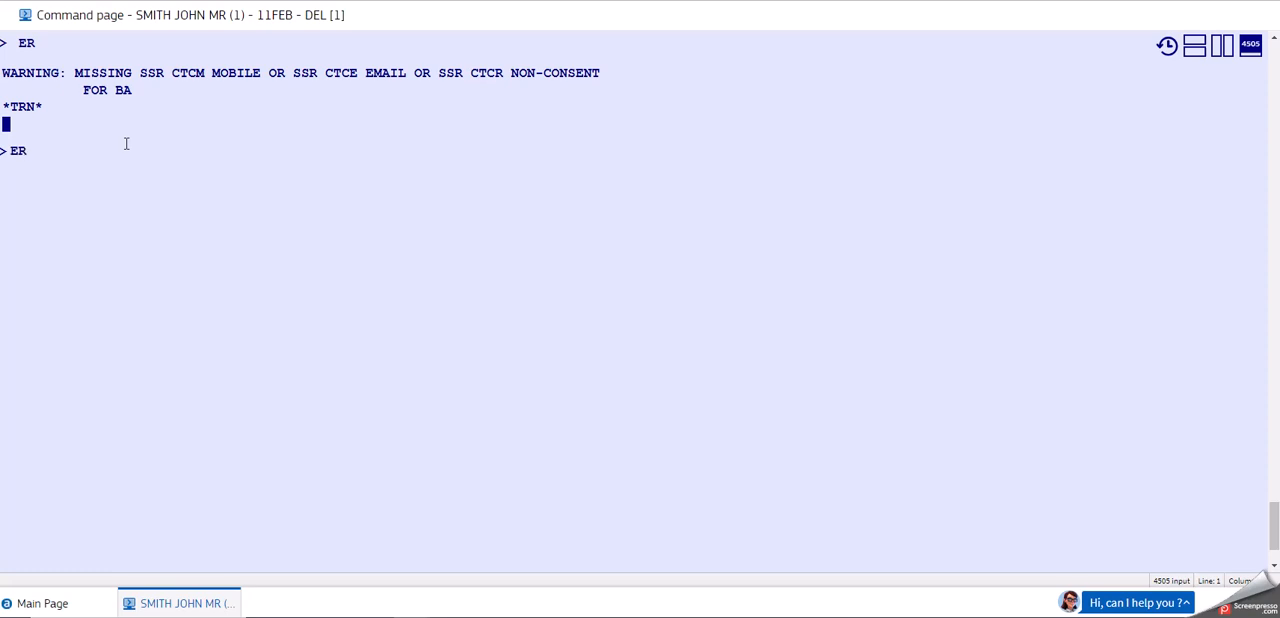
pyautogui.press('enter')
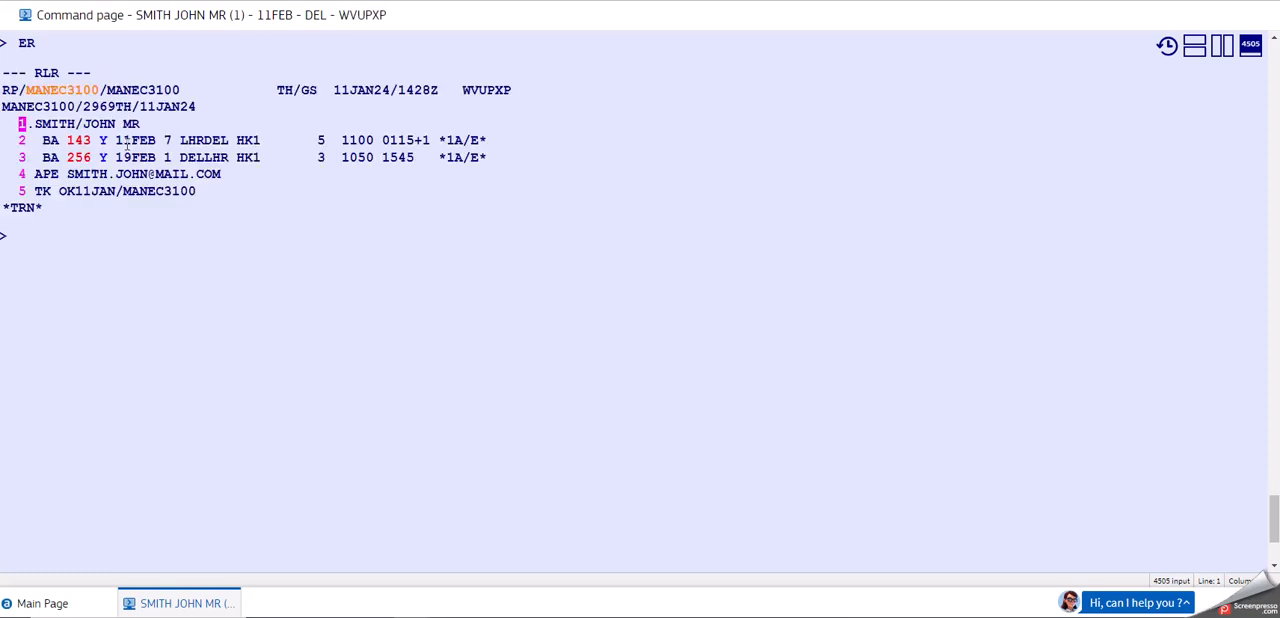
pyautogui.moveTo(358, 118)
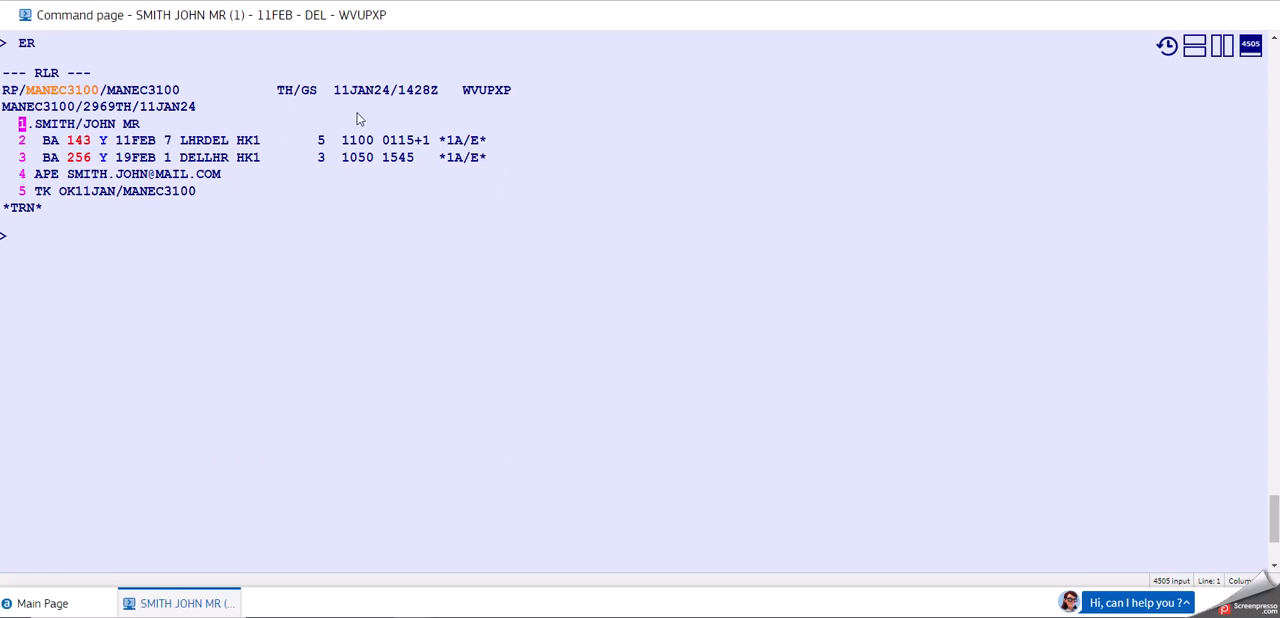
pyautogui.doubleClick(486, 90)
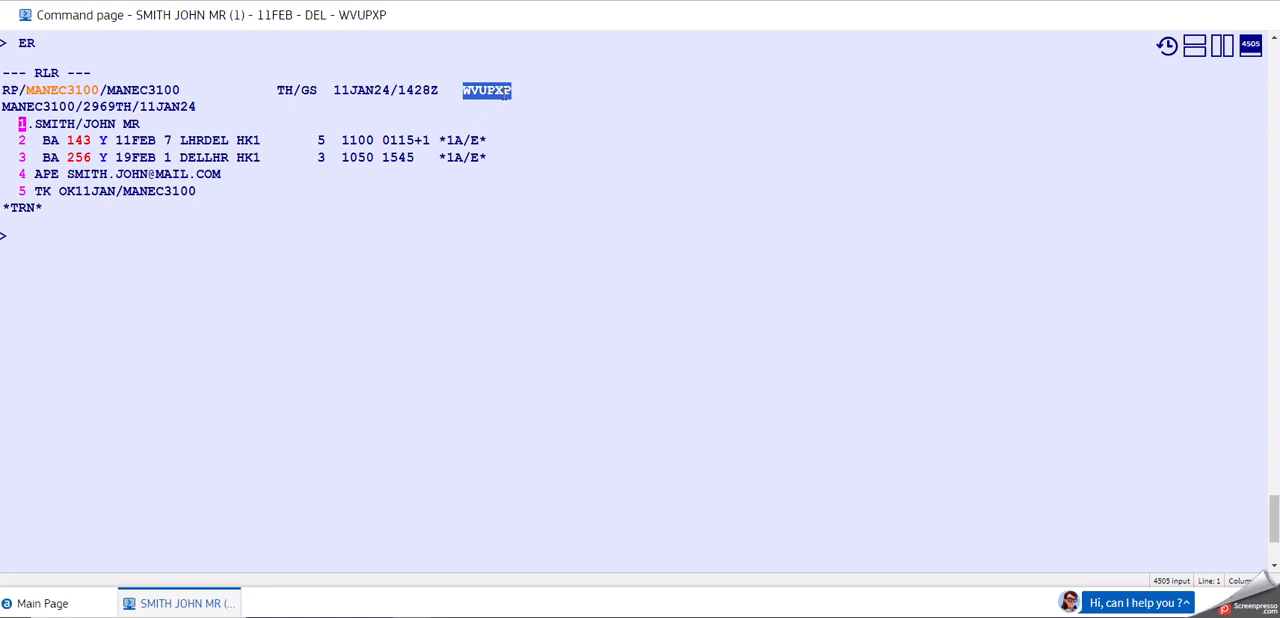
pyautogui.moveTo(488, 108)
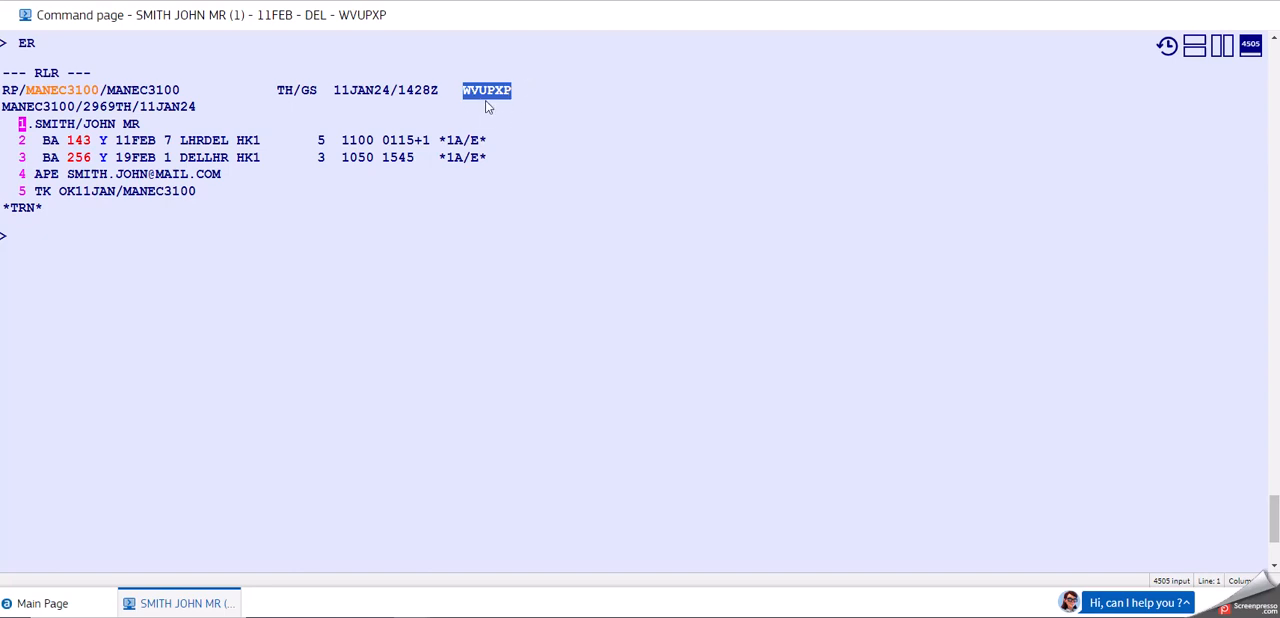
pyautogui.moveTo(420, 220)
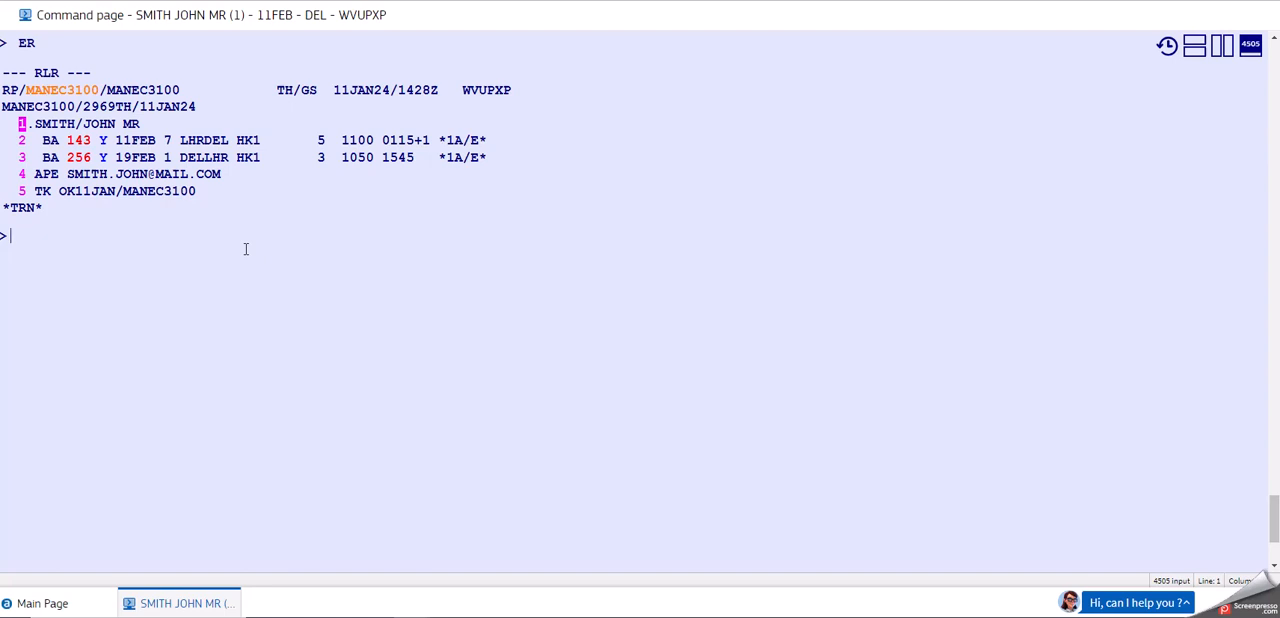
pyautogui.moveTo(200, 280)
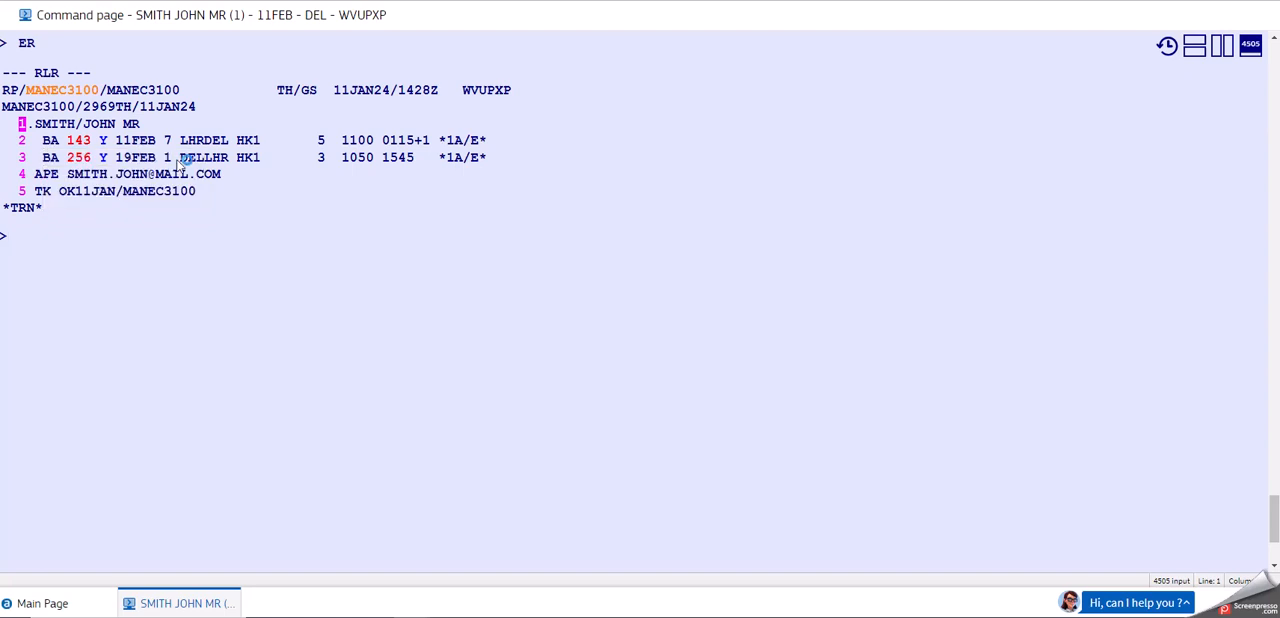
pyautogui.moveTo(52, 140)
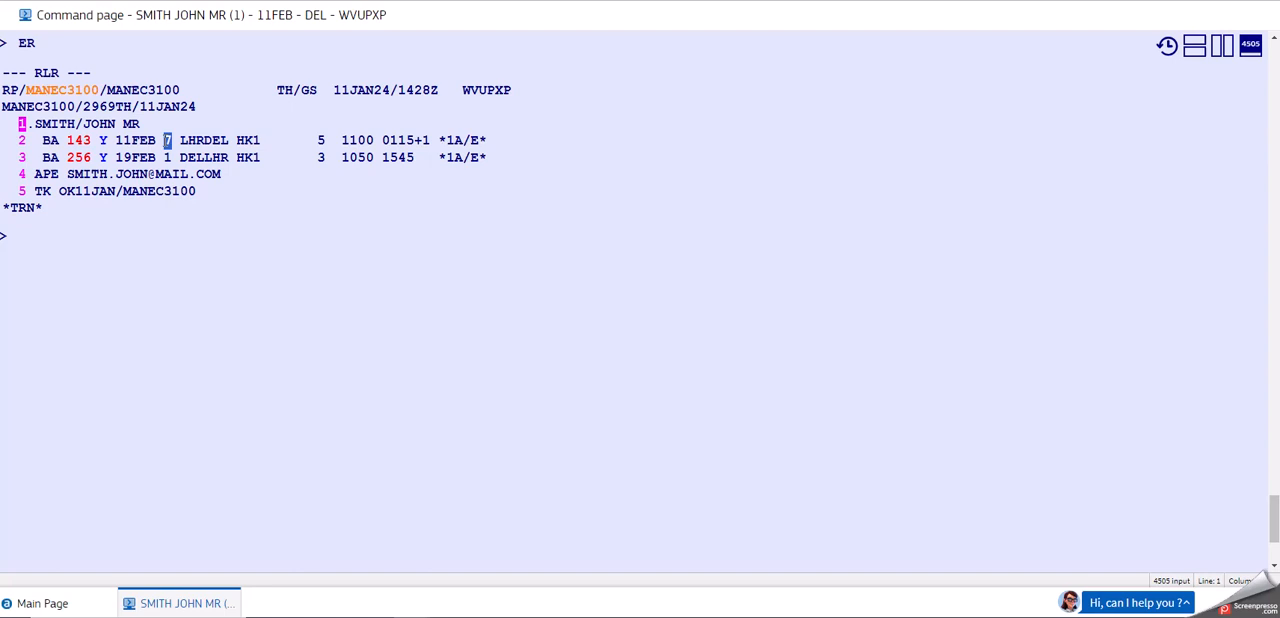
pyautogui.moveTo(186, 140)
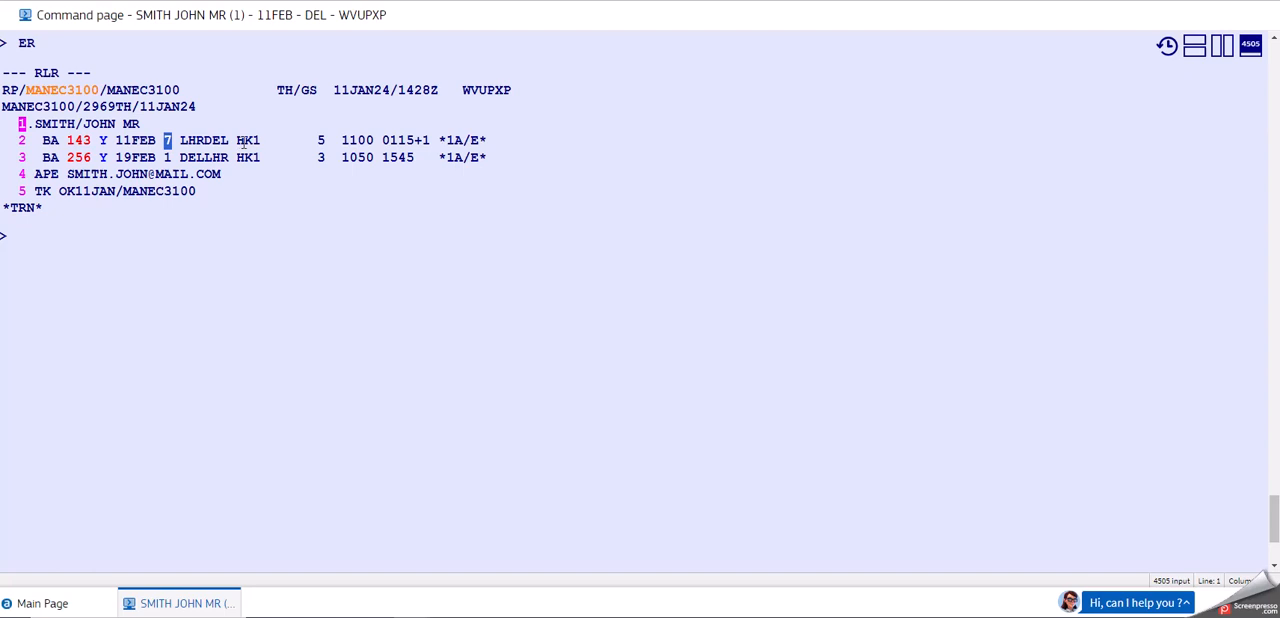
pyautogui.moveTo(290, 144)
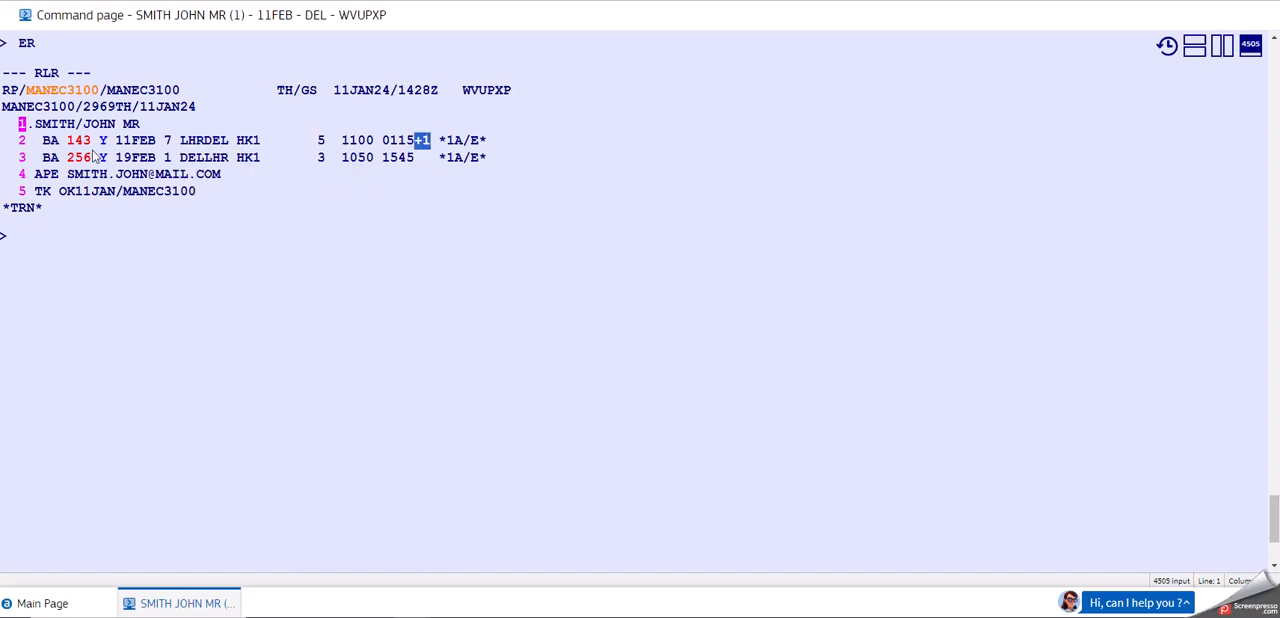
pyautogui.moveTo(48, 158)
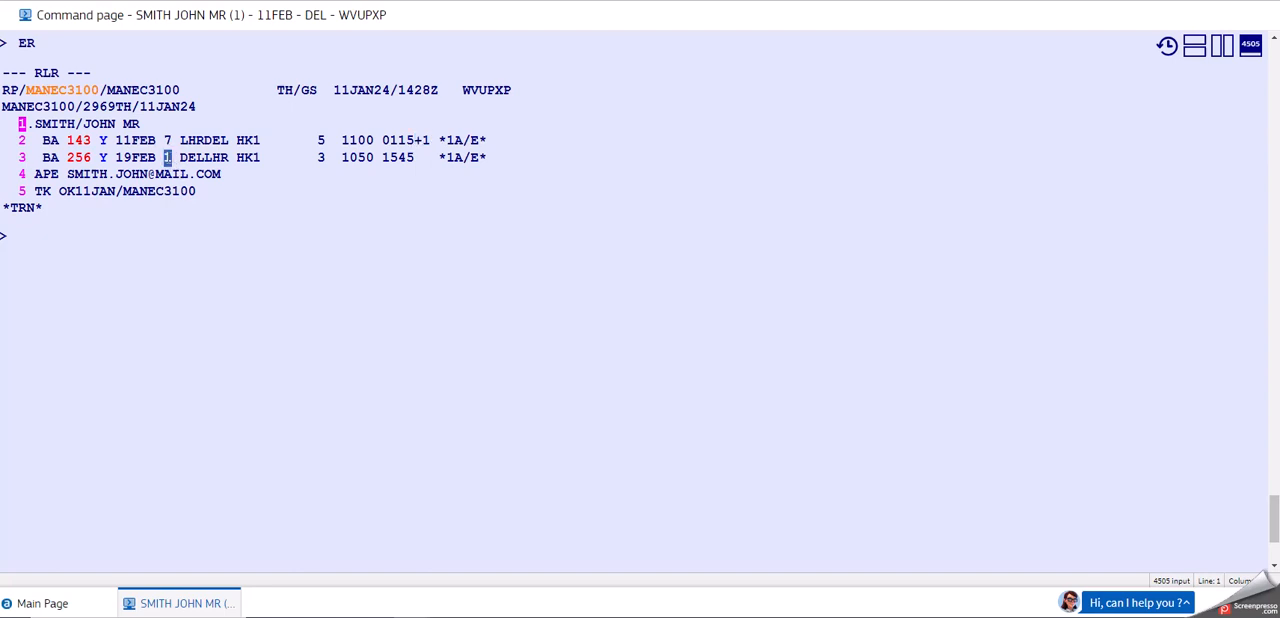
pyautogui.moveTo(182, 156)
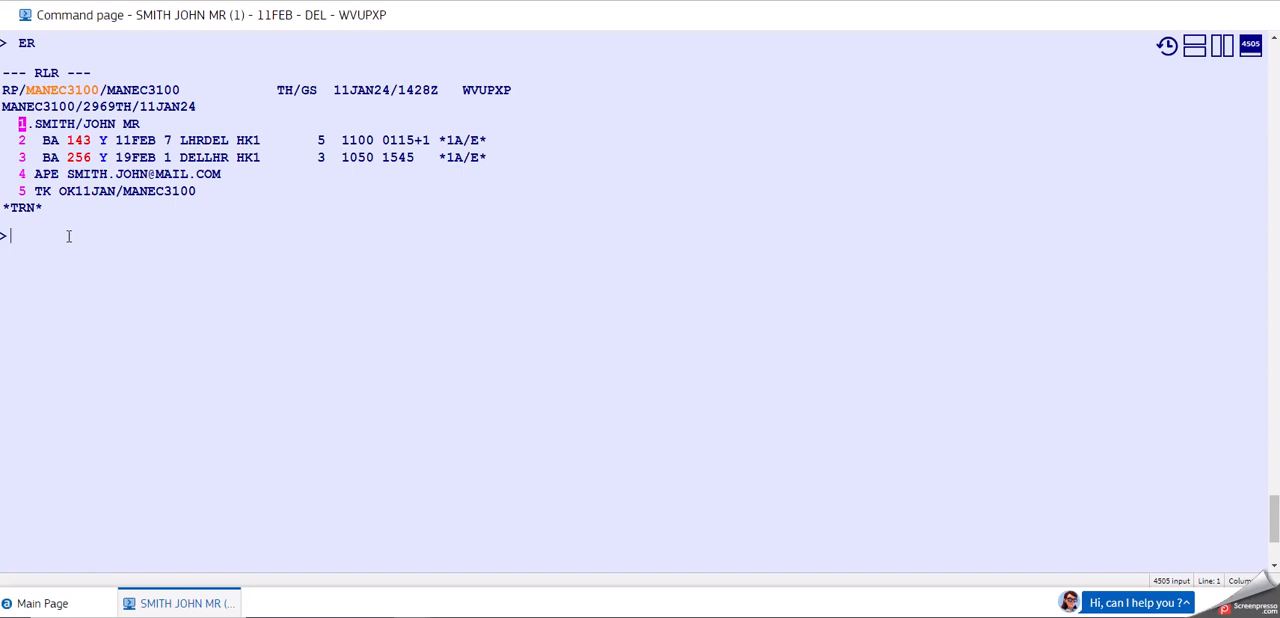
pyautogui.write('AP')
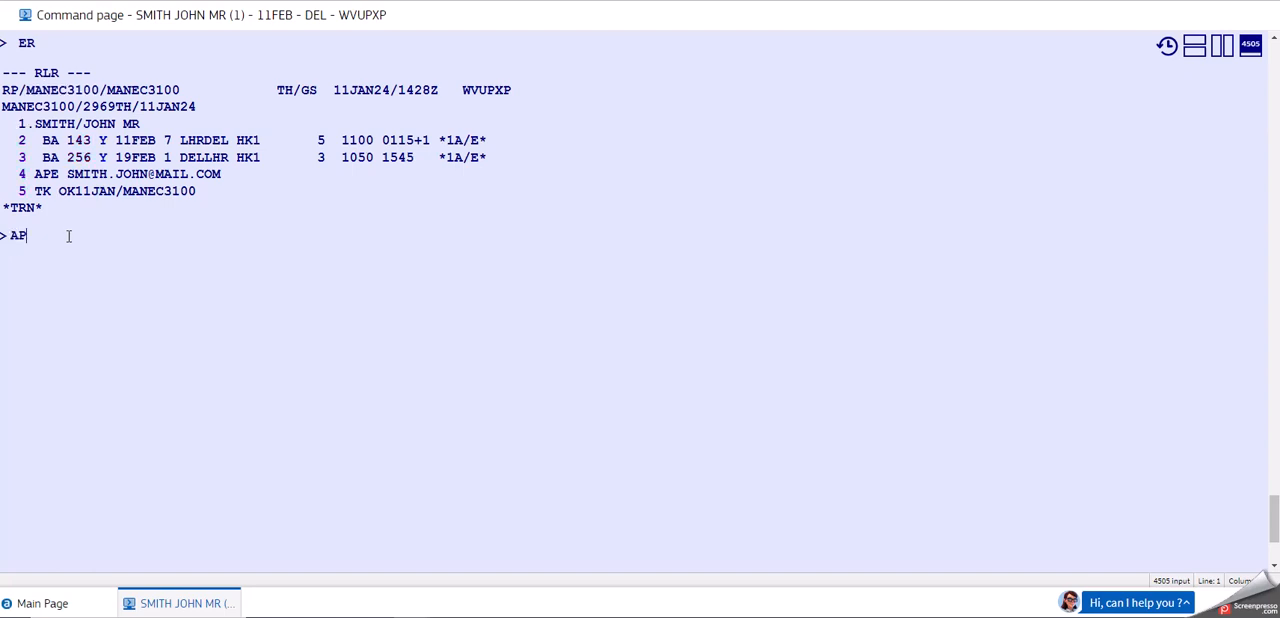
pyautogui.write('M-')
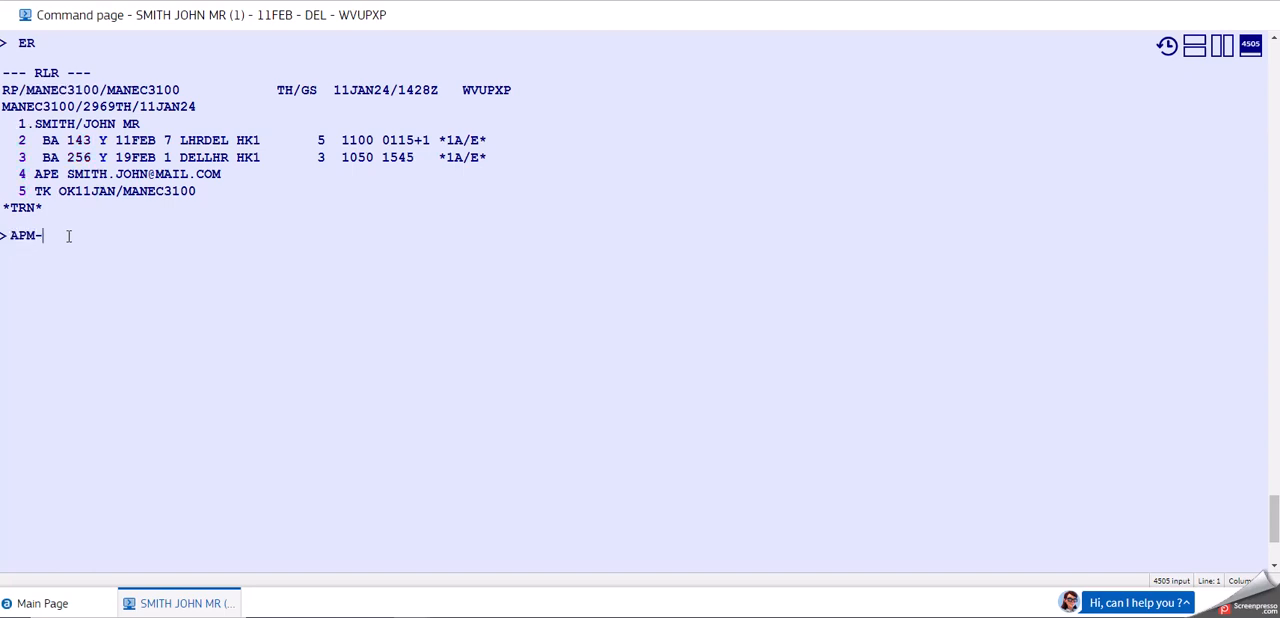
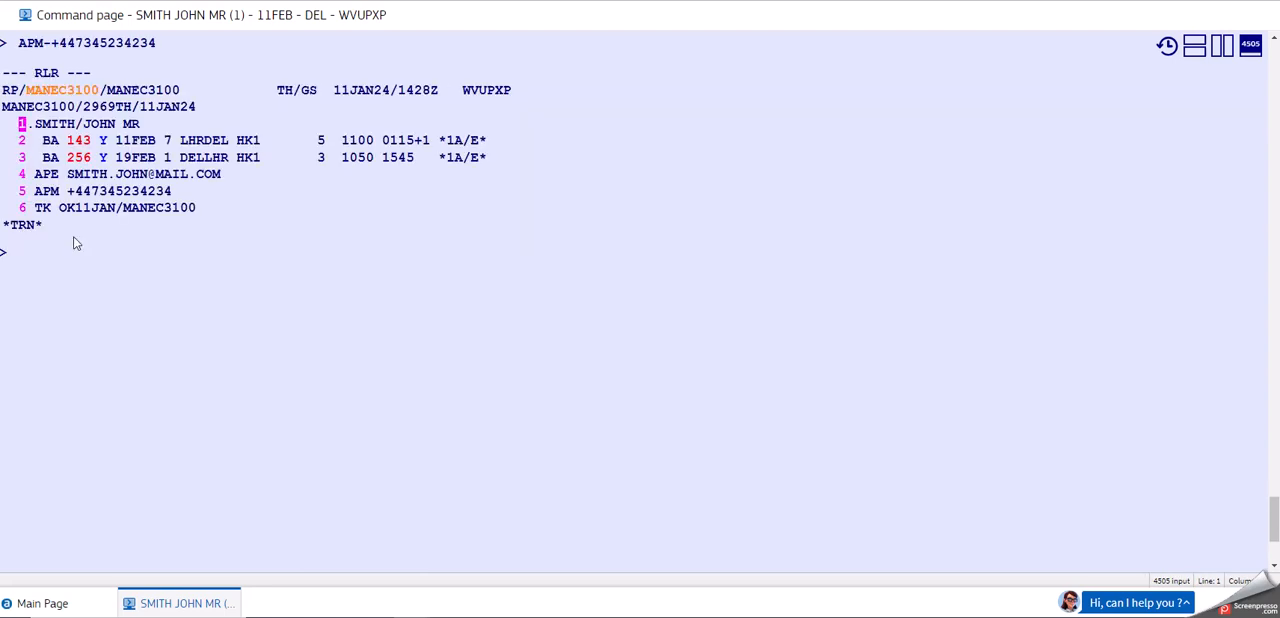
pyautogui.write('ER')
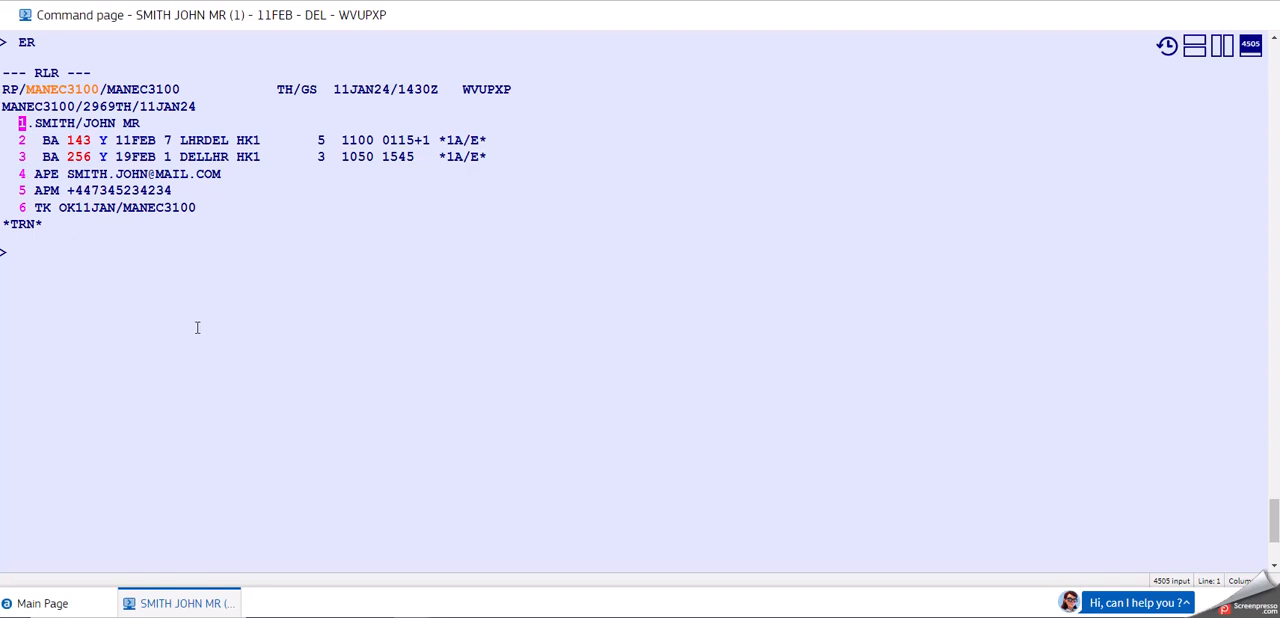
pyautogui.moveTo(384, 540)
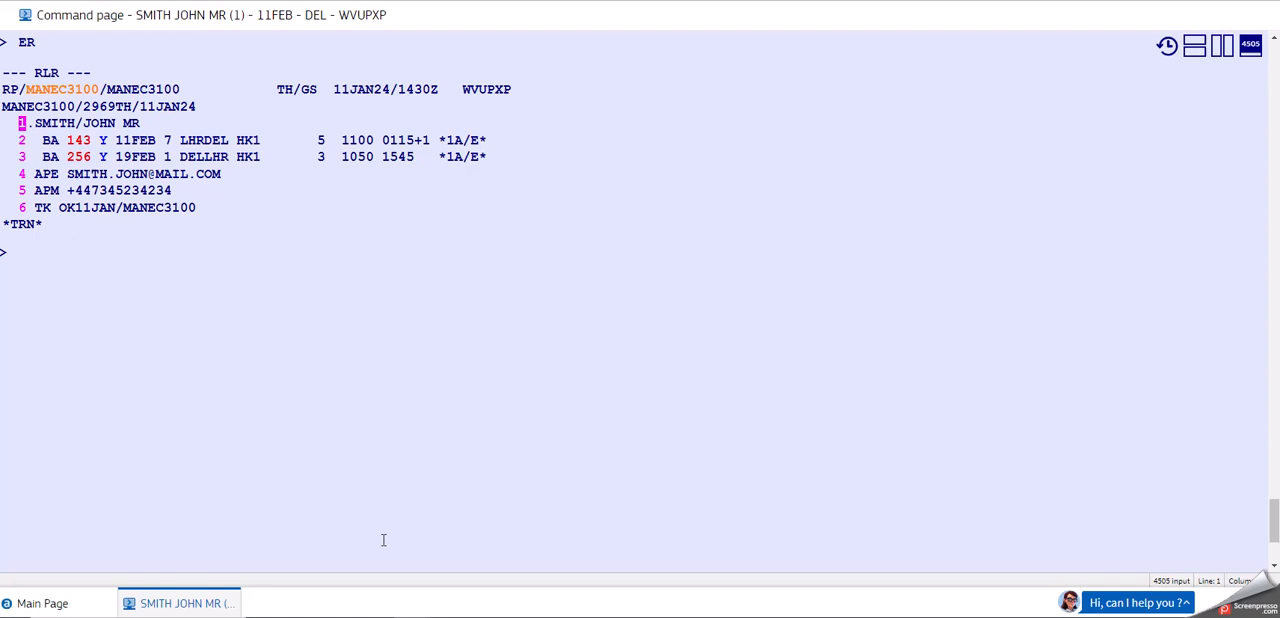